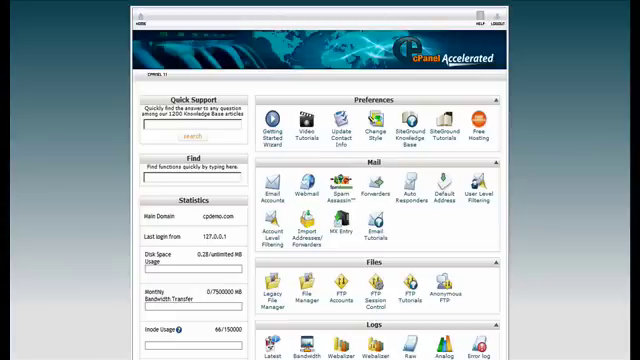
Scroll the sidebar down to the Account Information box with server name, home directory and cPanel version.
scroll(down, 3)
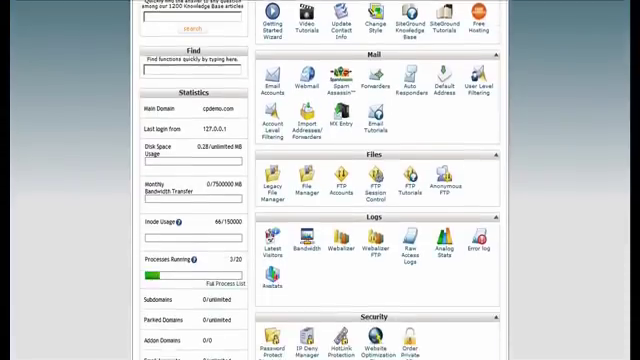
scroll(down, 3)
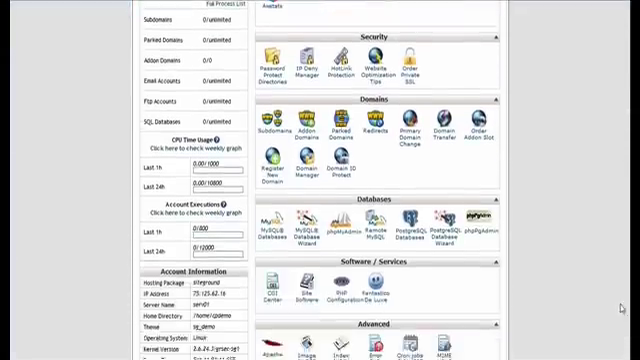
scroll(up, 3)
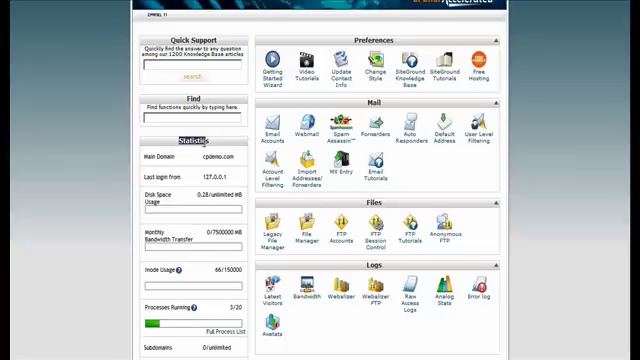
scroll(down, 3)
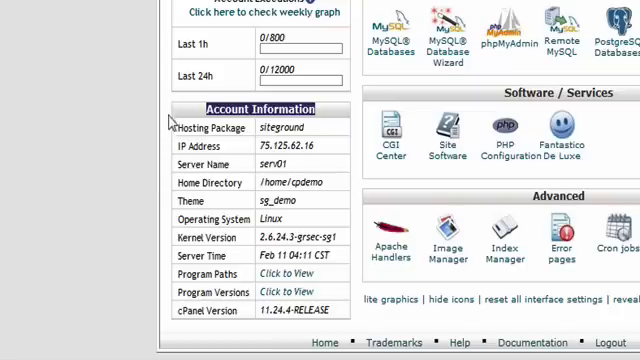
mouse_move(228, 291)
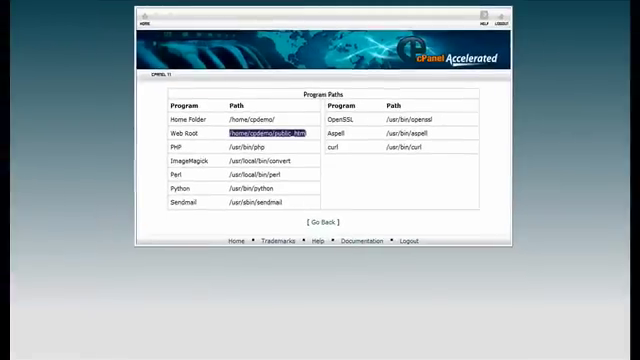
View the Program Versions list showing Perl 5.8.8, PHP 5.2.5 and OpenSSL 0.9.8b.
click(319, 221)
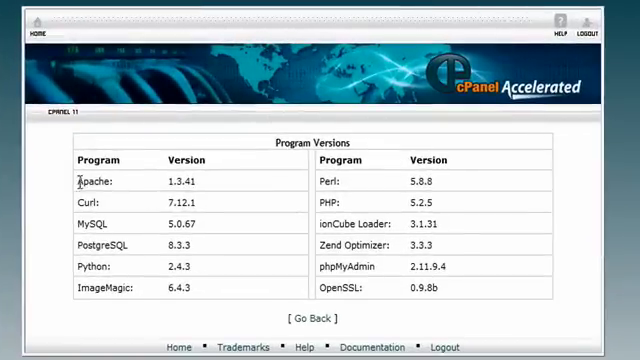
drag(78, 181, 200, 181)
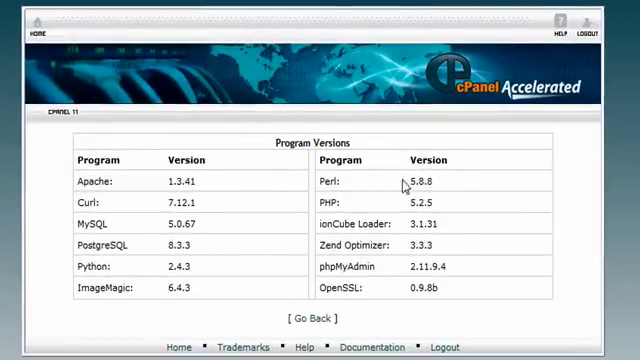
mouse_move(420, 302)
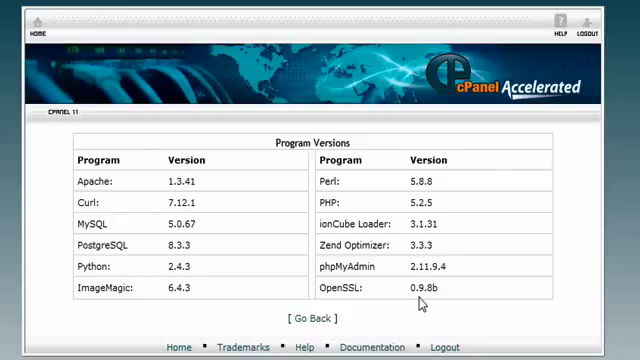
mouse_move(418, 291)
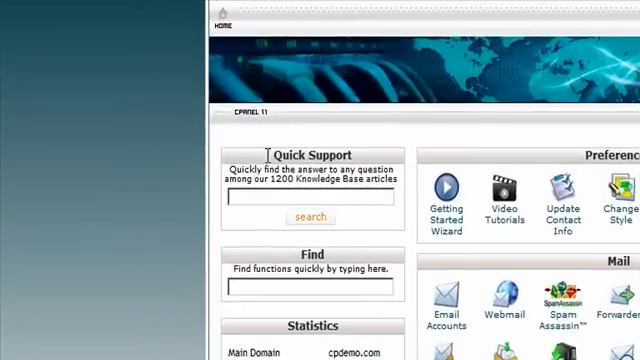
Highlight the Quick Support heading and begin typing a query ('e') in its search box.
double_click(311, 154)
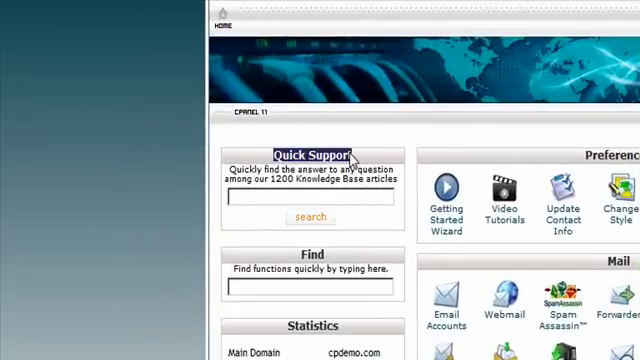
click(312, 199)
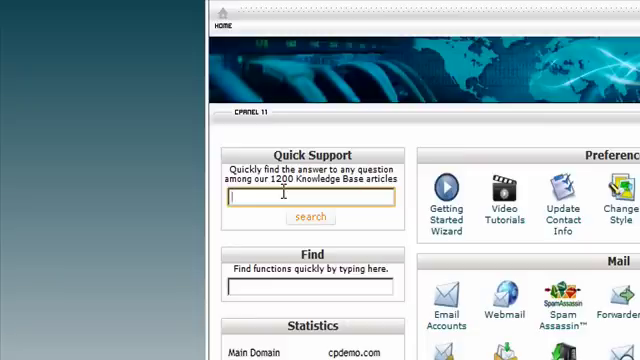
text(e)
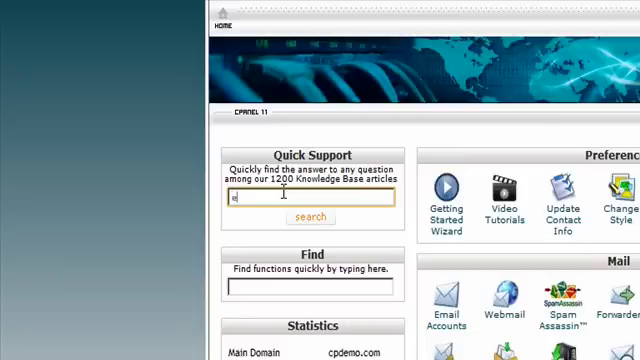
click(310, 217)
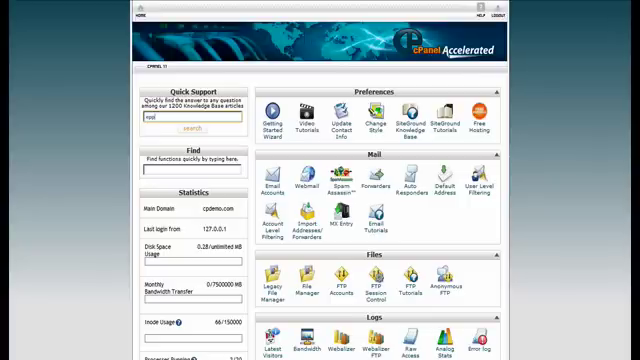
mouse_move(592, 85)
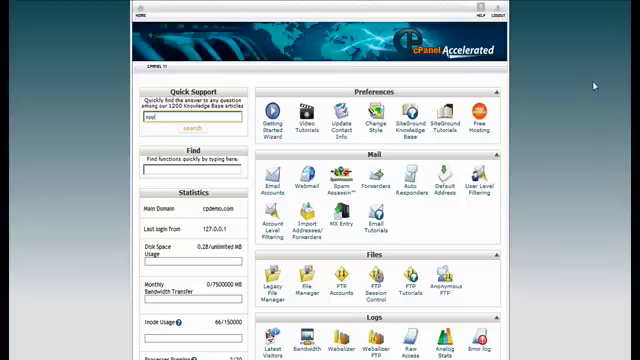